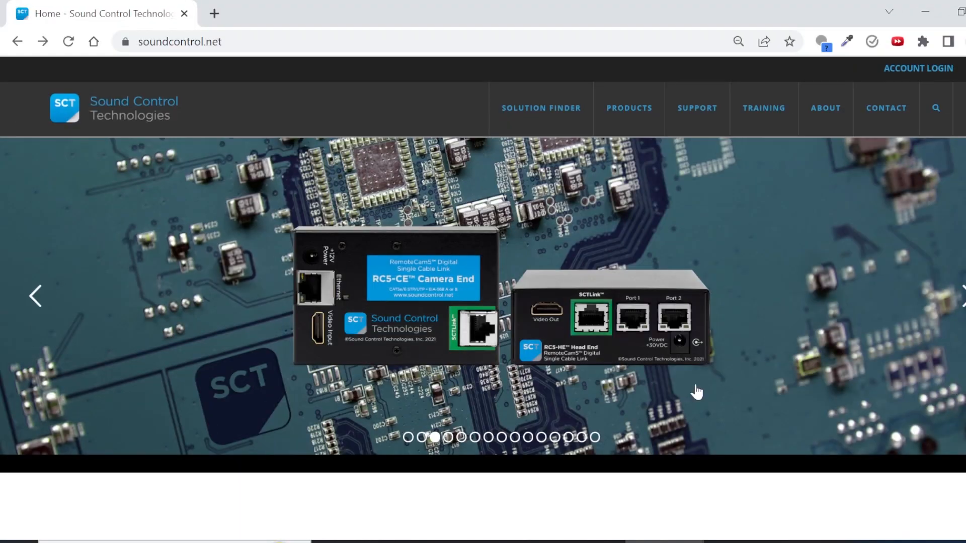
# Step: From Support > Downloads, start downloading the RCU2S (Poly E70) Standard Firmware
pyautogui.click(697, 108)
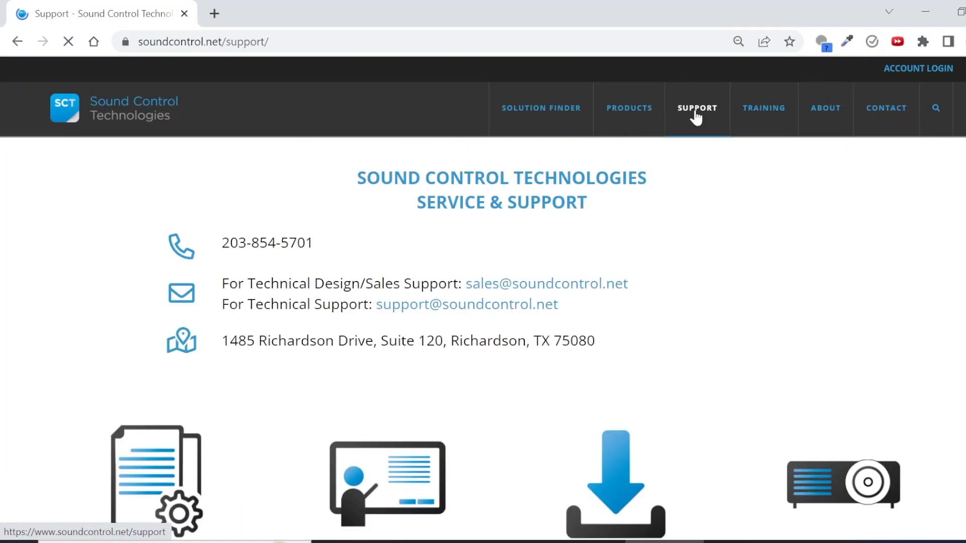
pyautogui.click(615, 493)
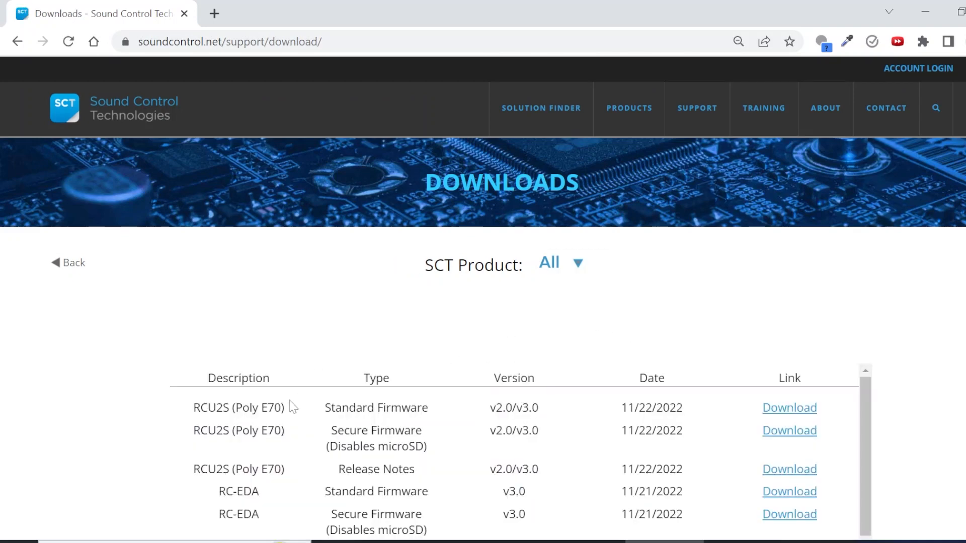
pyautogui.click(789, 407)
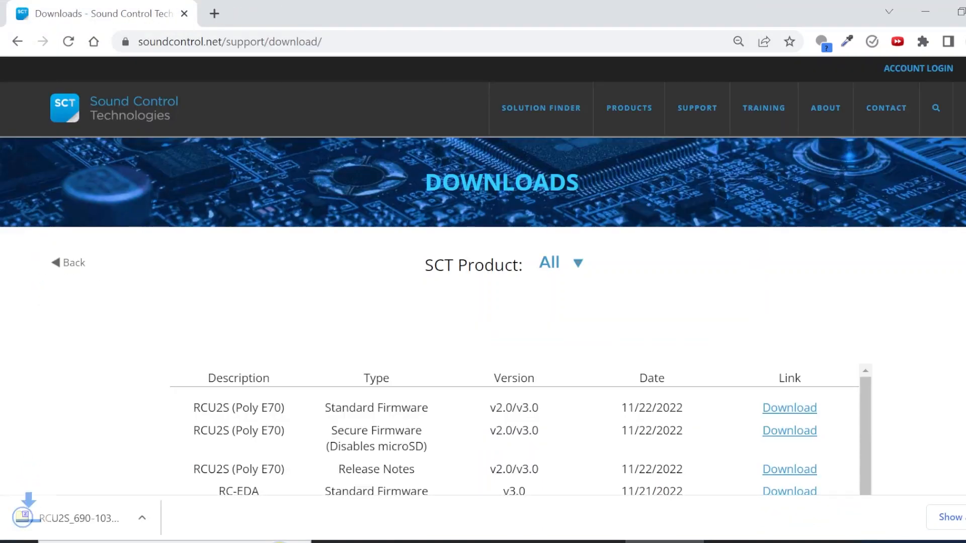
# Step: Show the downloaded RCU2S firmware archive in its Downloads folder
pyautogui.click(144, 518)
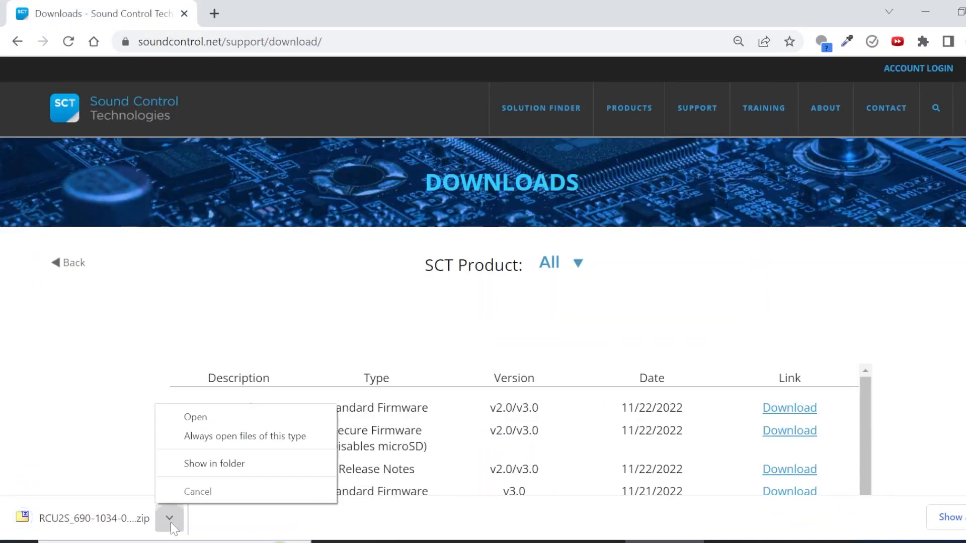
pyautogui.click(214, 463)
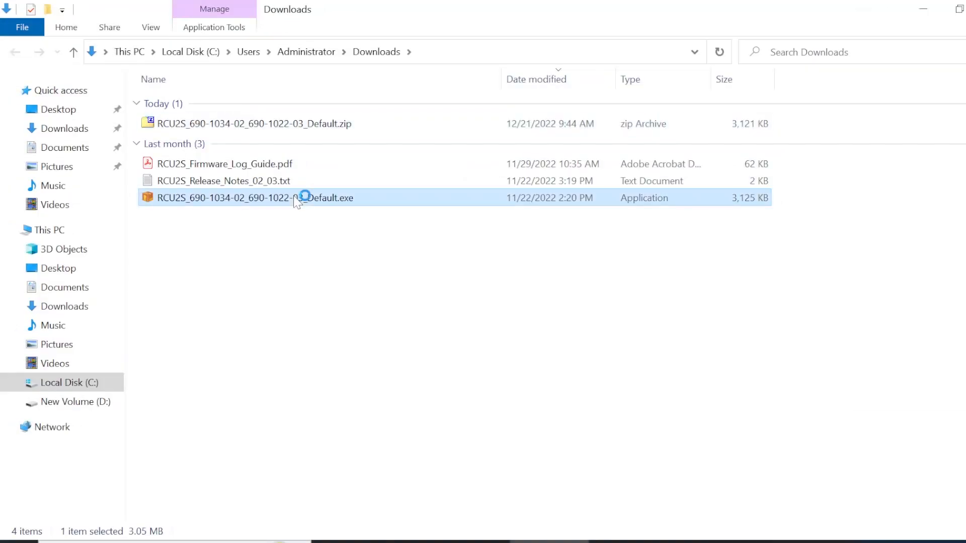
# Step: Launch the RCU2S firmware package and continue past the welcome and readme screens
pyautogui.doubleClick(302, 197)
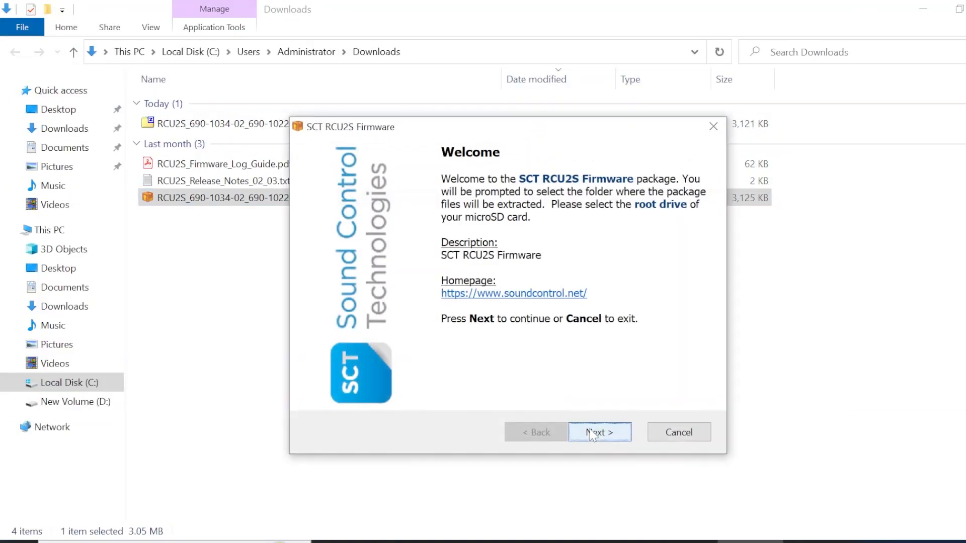
pyautogui.click(599, 433)
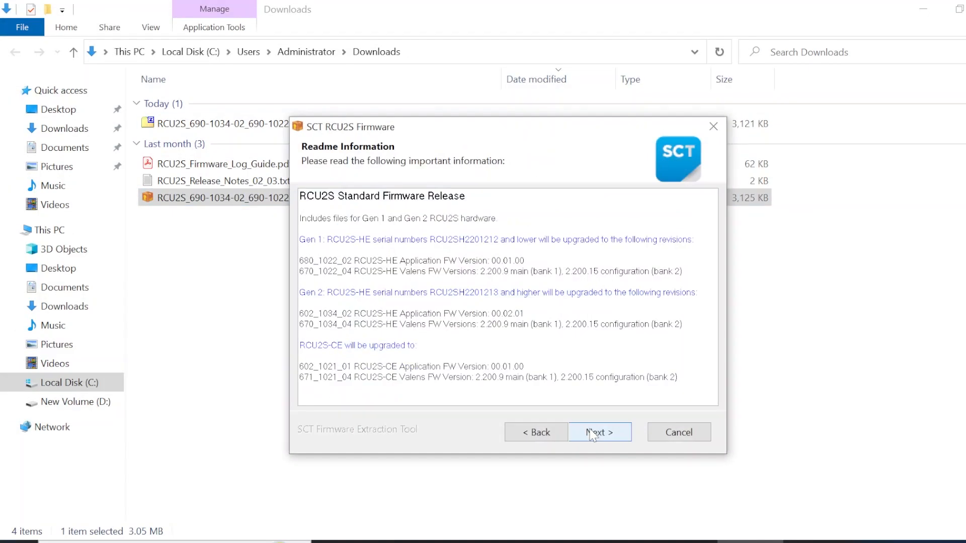
pyautogui.click(599, 432)
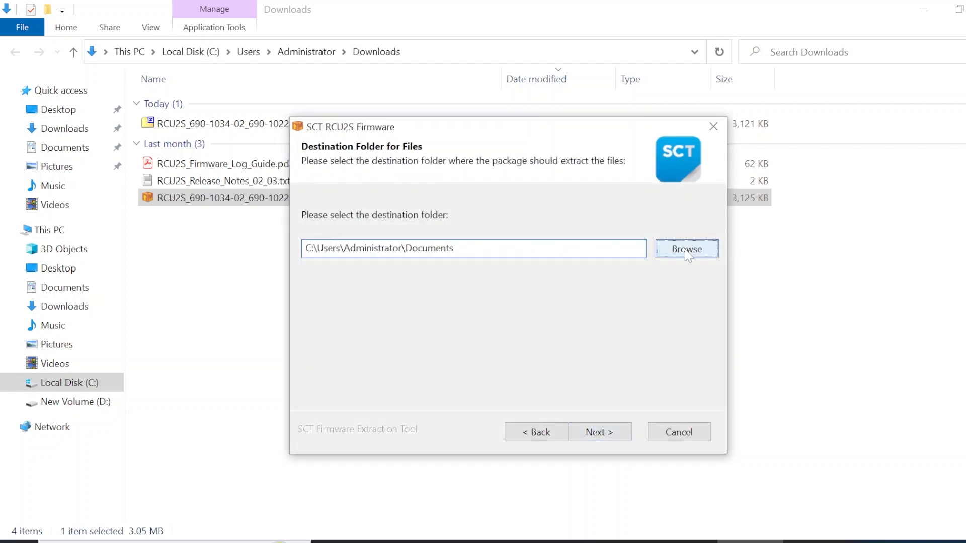
# Step: Extract the firmware to the root of New Volume (D:) and close the tool on success
pyautogui.click(686, 250)
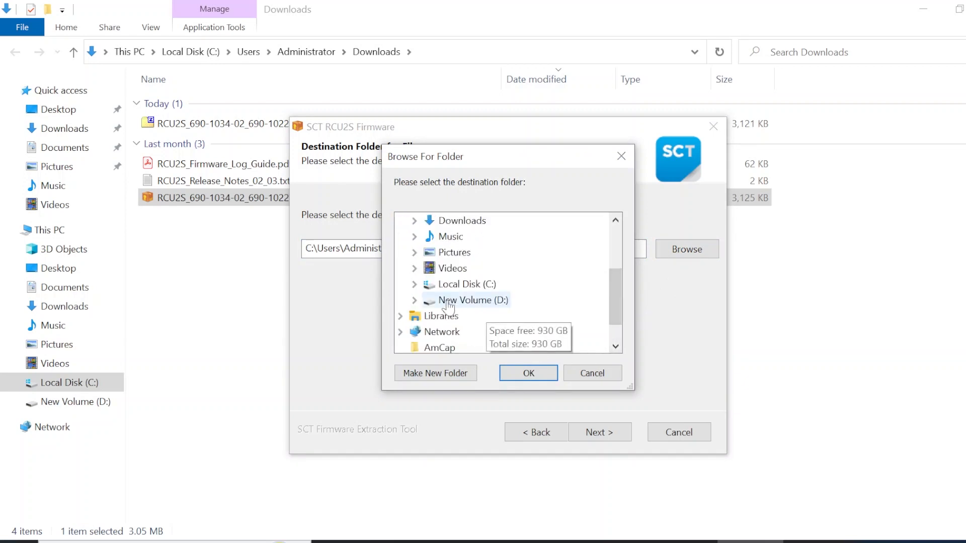
pyautogui.click(473, 300)
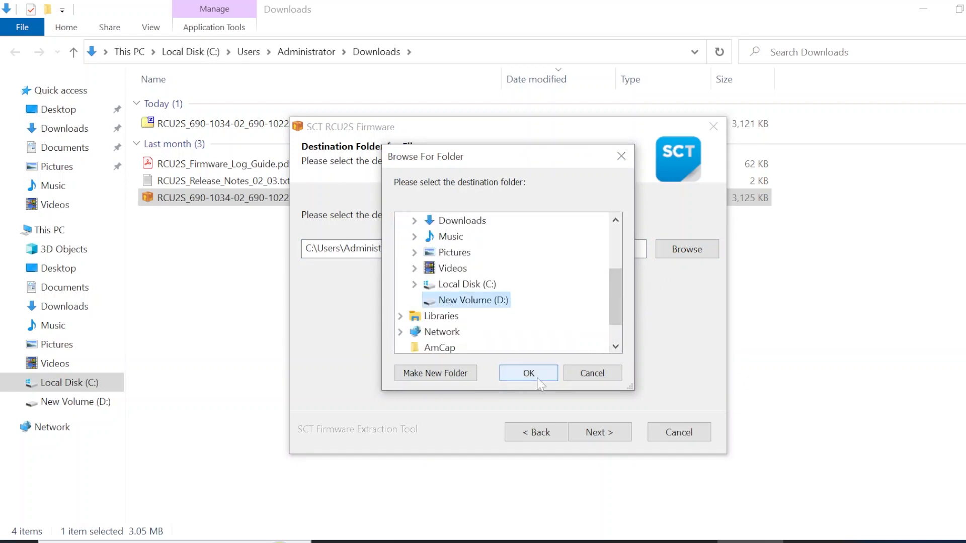
pyautogui.click(528, 373)
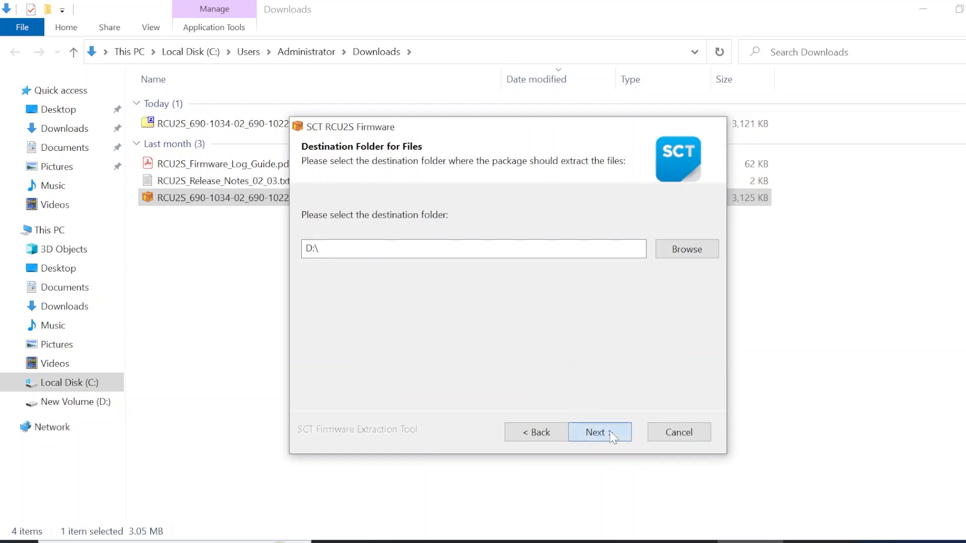
pyautogui.click(598, 433)
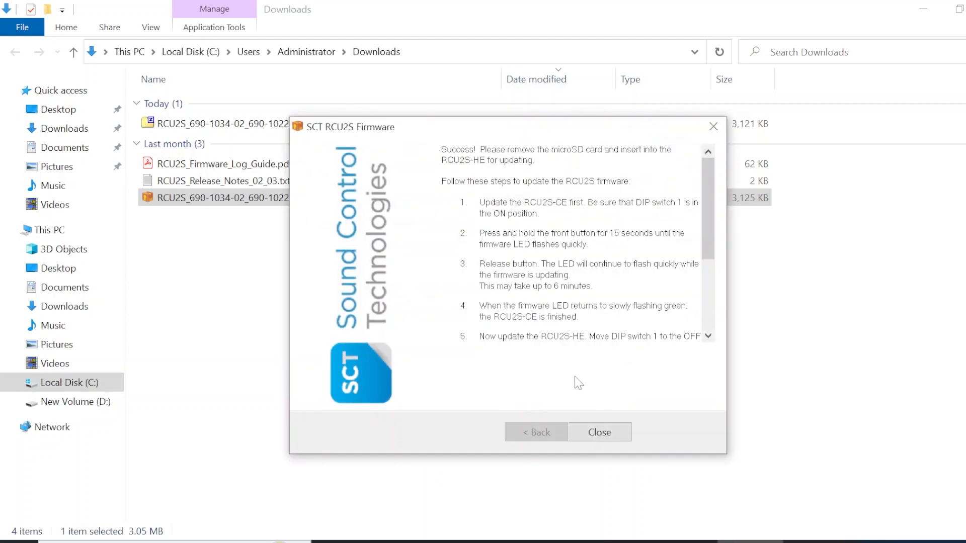
pyautogui.click(600, 433)
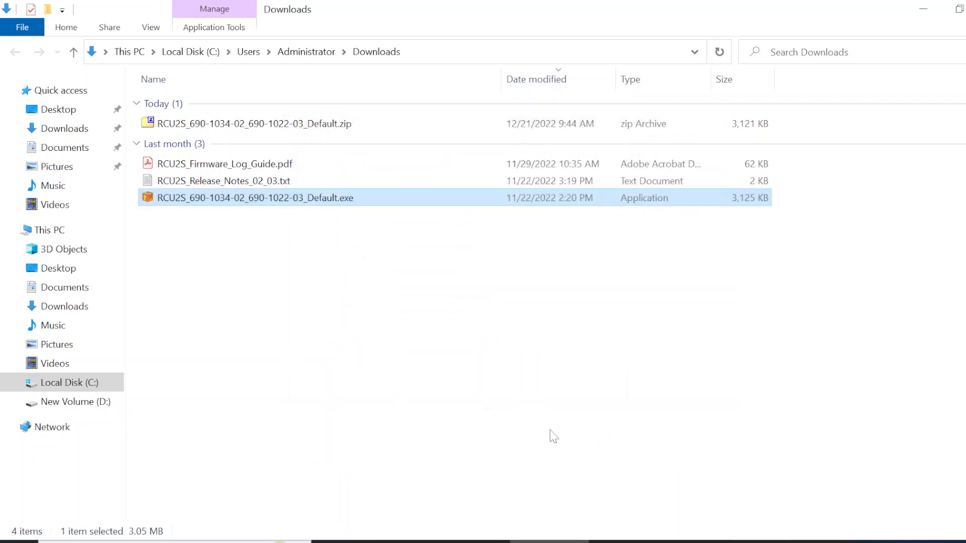
# Step: View New Volume (D:) with folders 690_1022_03, 690_1034_02 and RCU2S_Log.txt
pyautogui.click(73, 402)
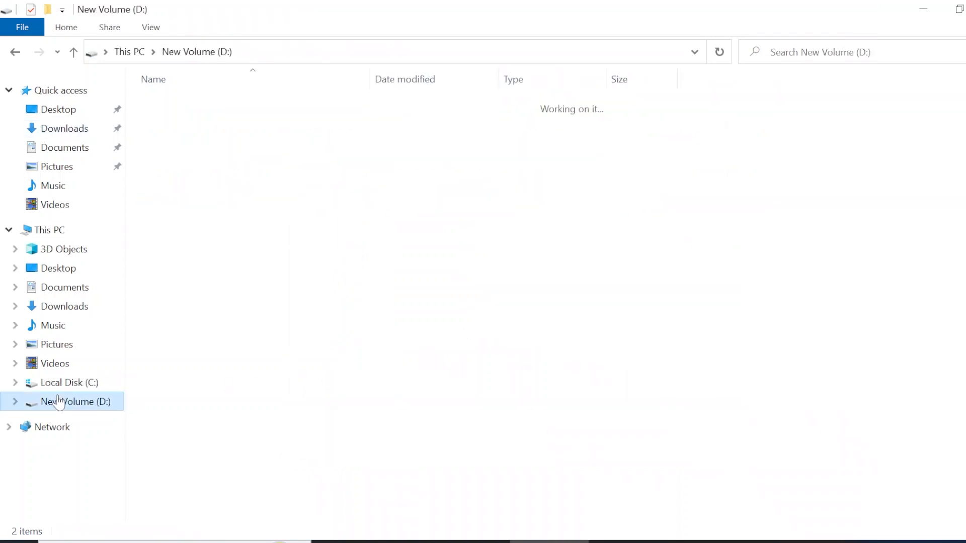
pyautogui.click(69, 402)
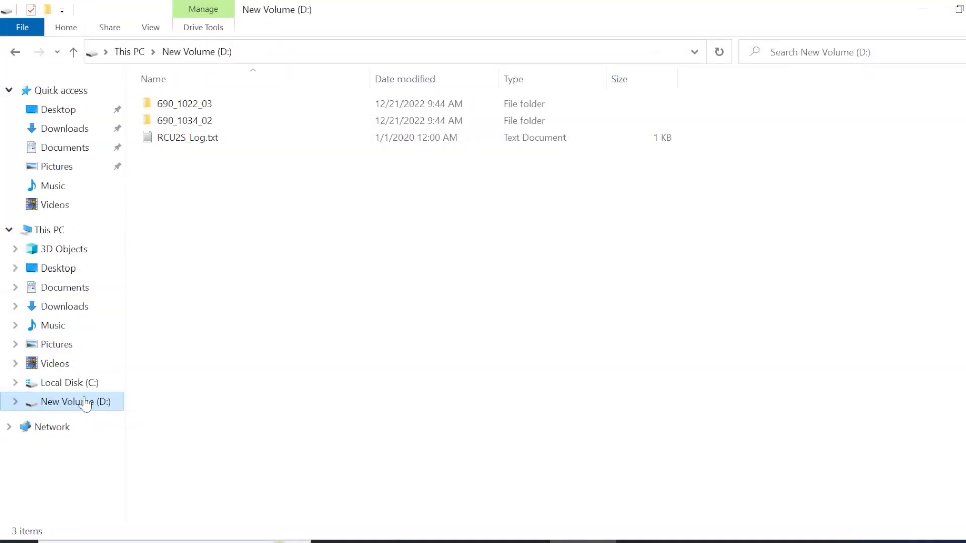
# Step: Open RCU2S_Log.txt in Notepad to read the application and Valens firmware versions
pyautogui.click(187, 137)
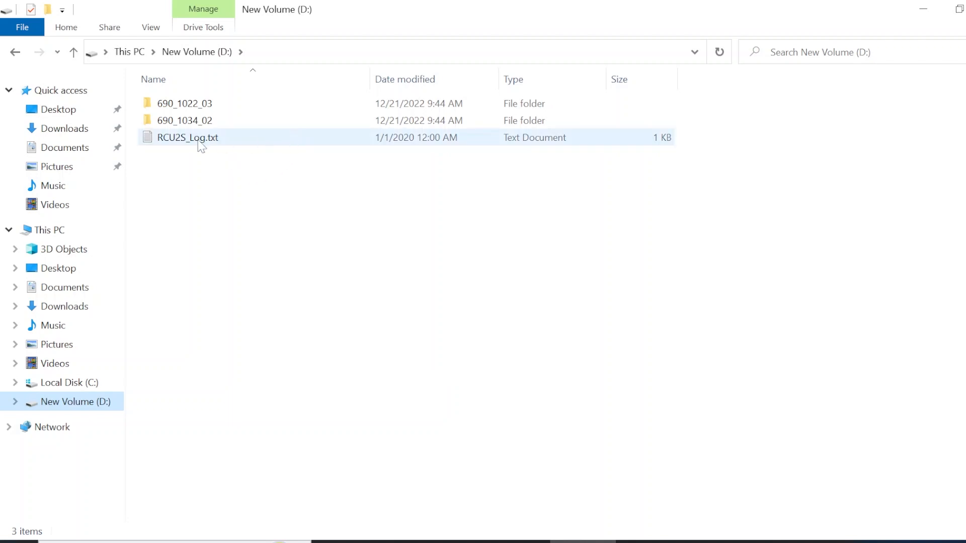
pyautogui.doubleClick(187, 137)
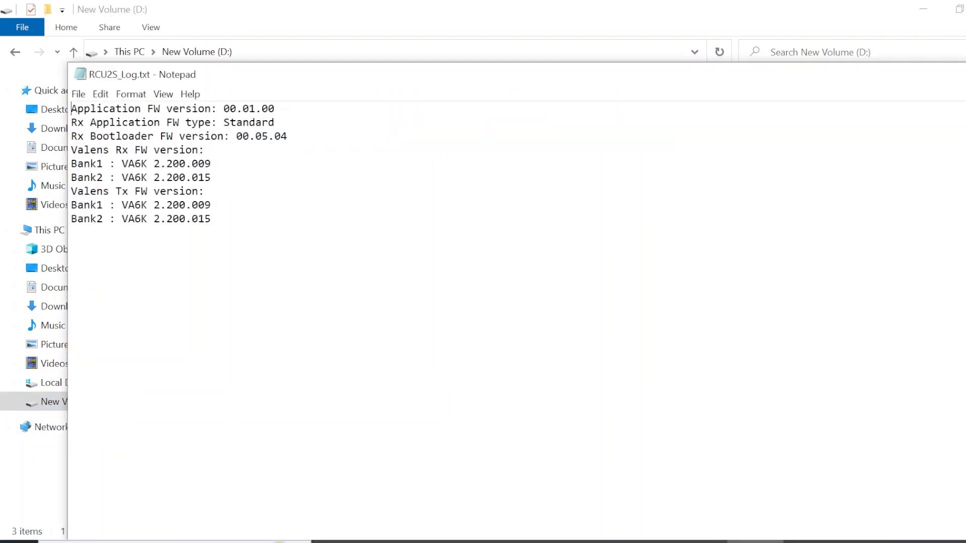